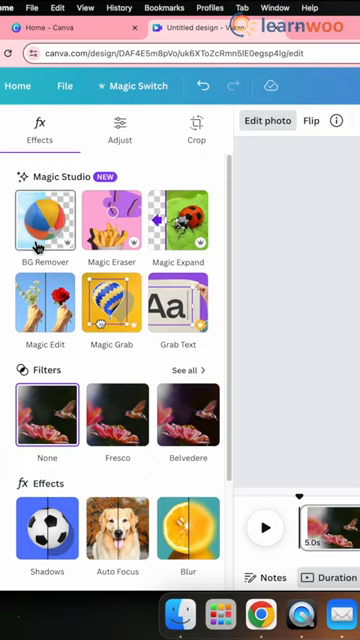
Step: Open Magic Edit on the hummingbird photo and enter the prompt 'Replace it with a butterfly'
click(45, 290)
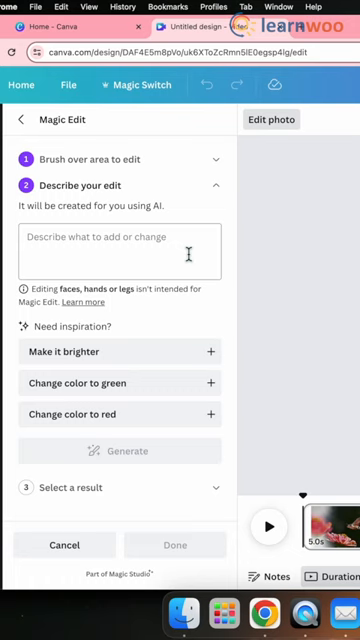
text(Replace it with a butterfly)
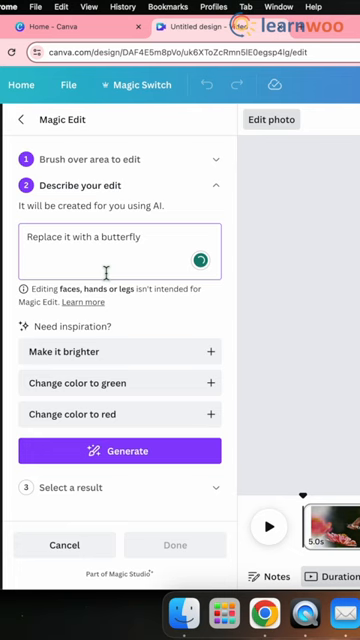